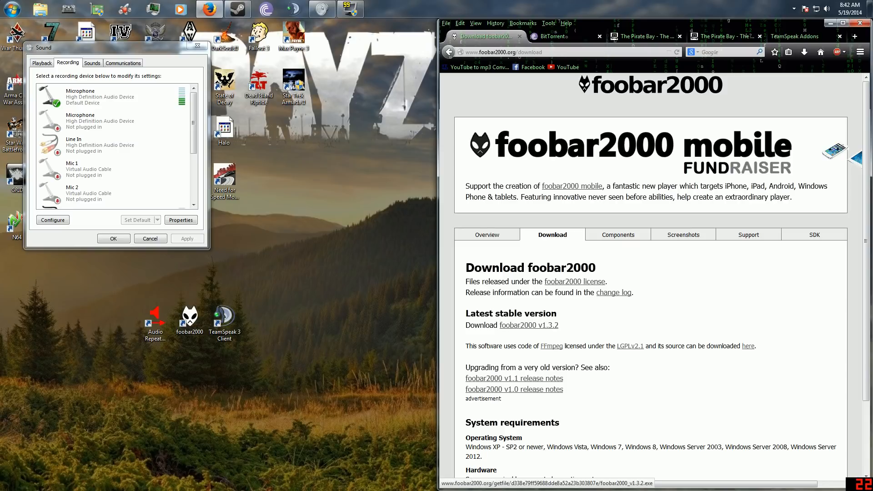
- View the Virtual Audio Cable results, then the TS3 Soundboard page scrolled to its Download button
click(556, 37)
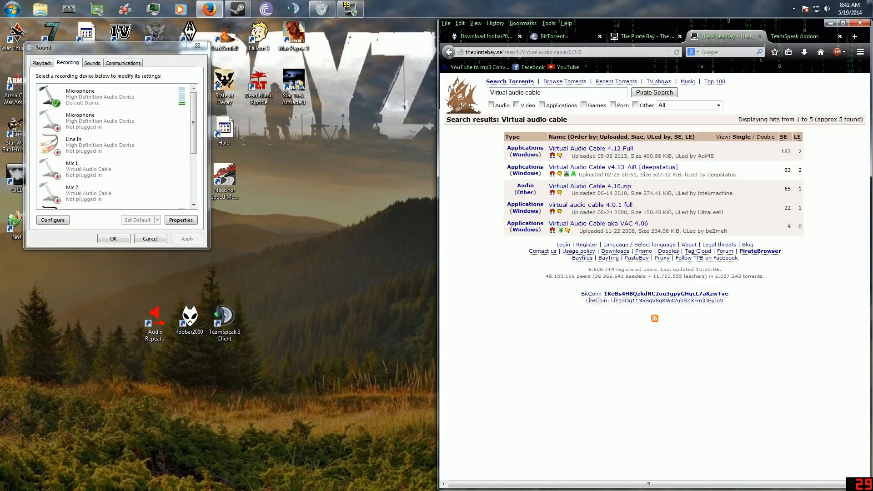
mouse_move(615, 167)
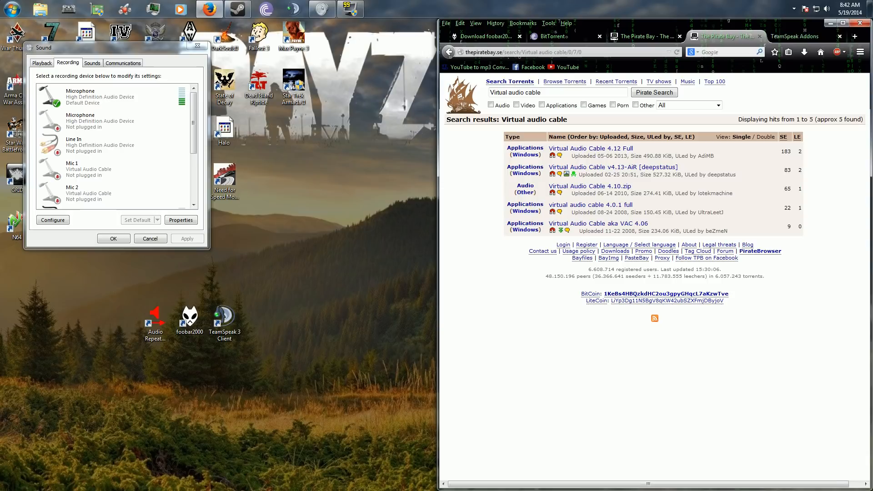
click(800, 37)
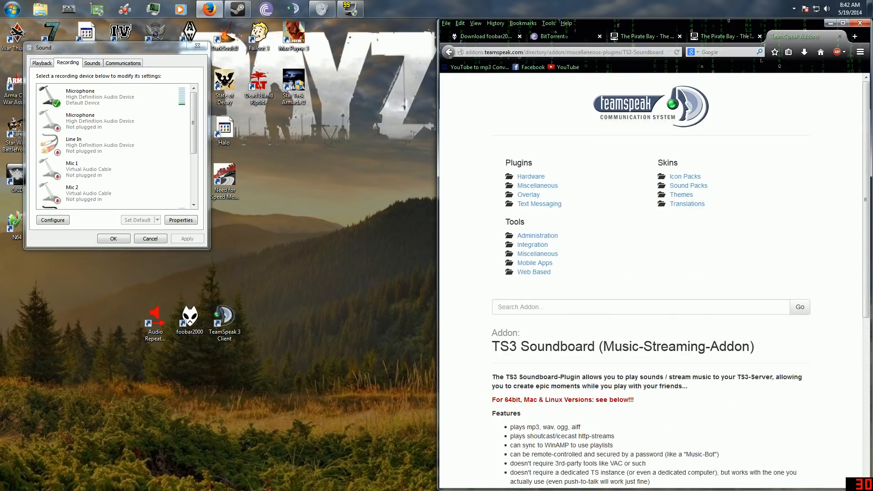
scroll(down, 3)
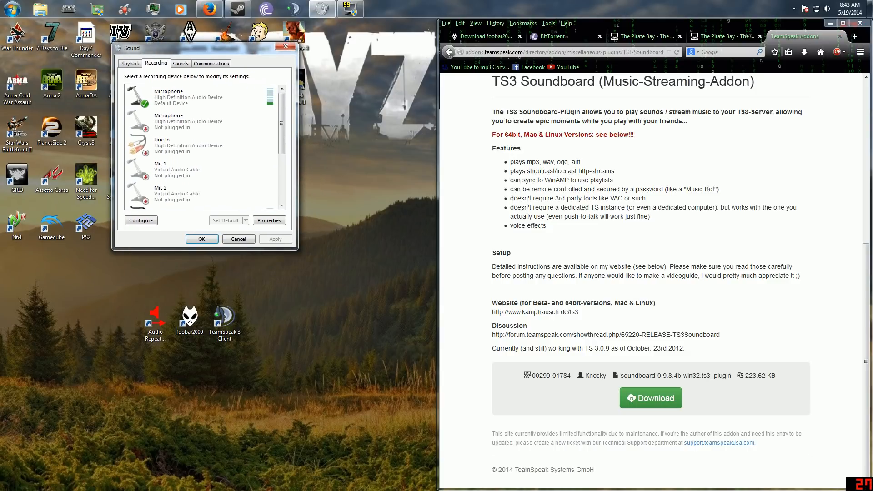
click(4, 4)
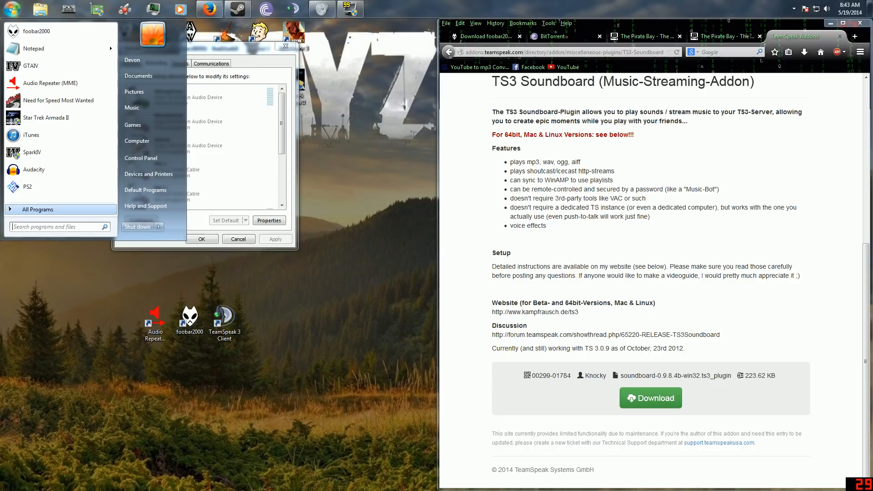
click(37, 209)
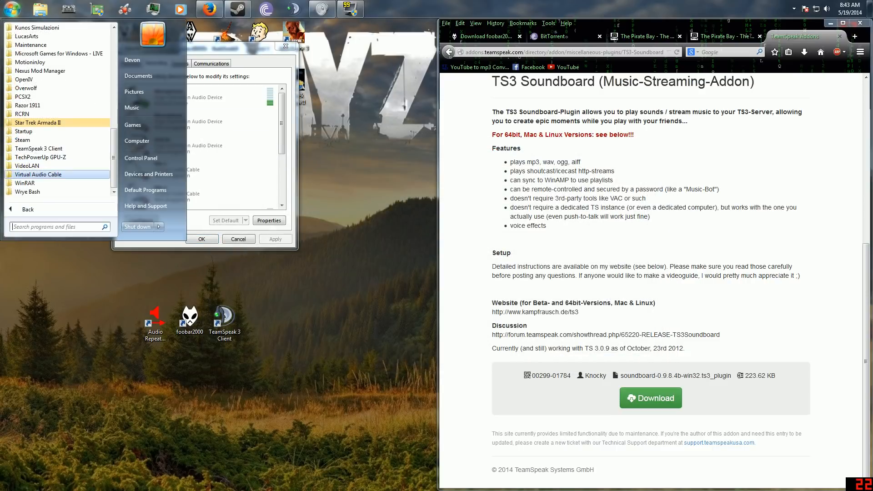
click(38, 174)
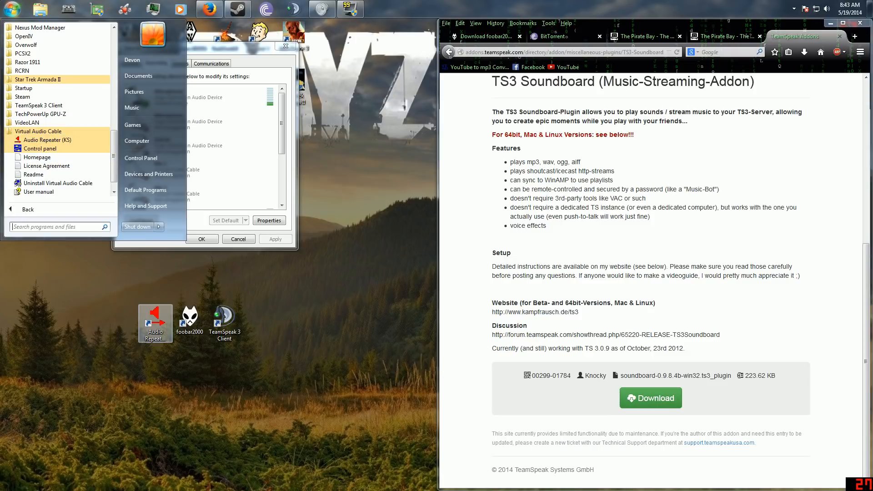
mouse_move(40, 148)
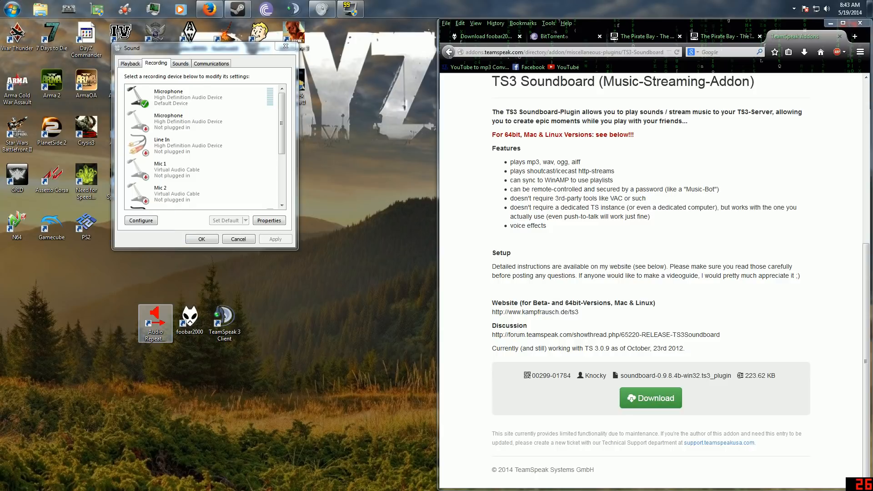
- Launch Audio Repeater and start repeaters routing Line 1→Speakers, Line 1→Line 2 and Microphone→Line 2
double_click(155, 322)
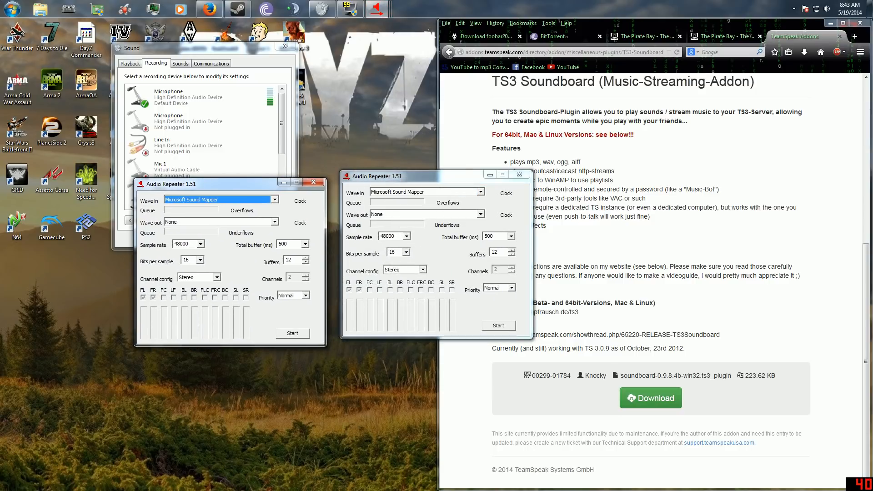
click(273, 199)
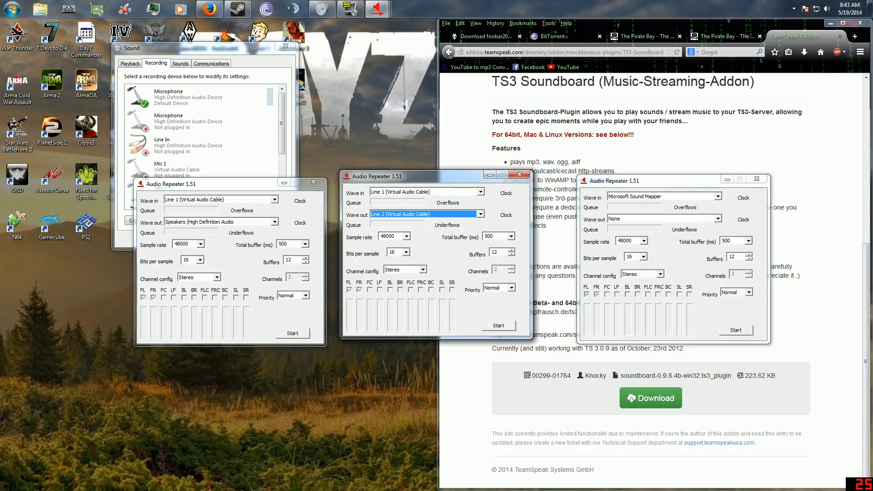
click(718, 197)
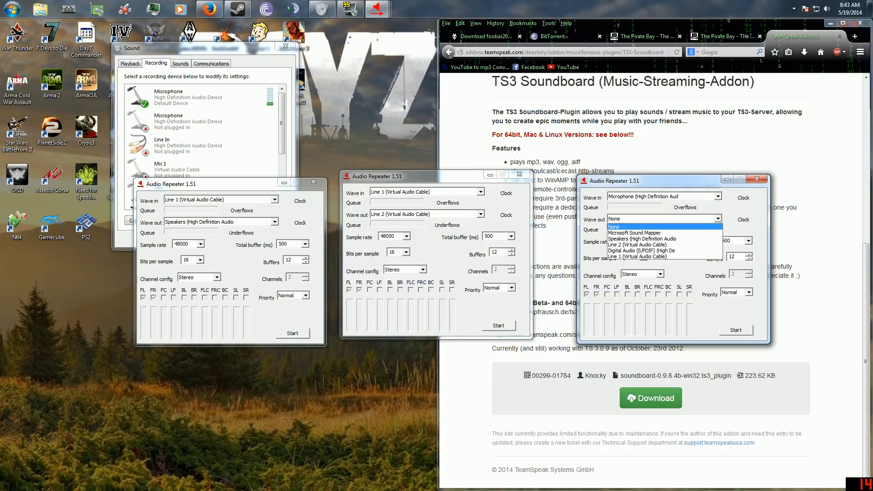
click(644, 245)
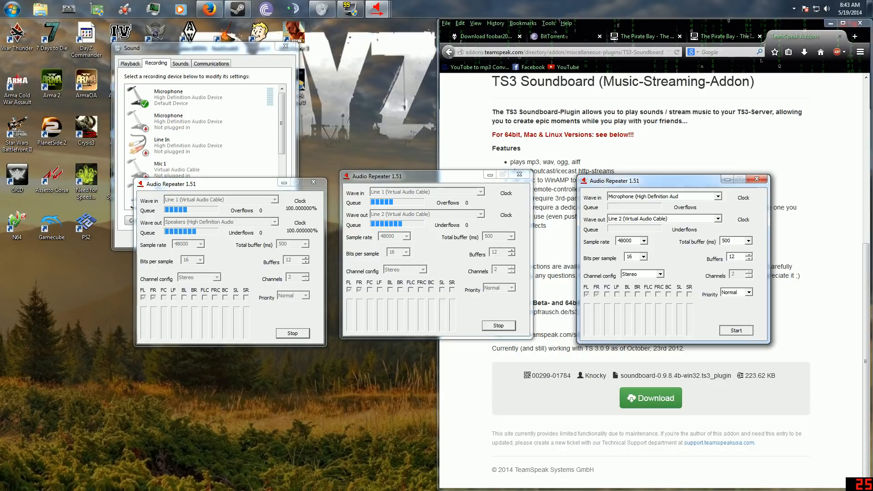
click(737, 331)
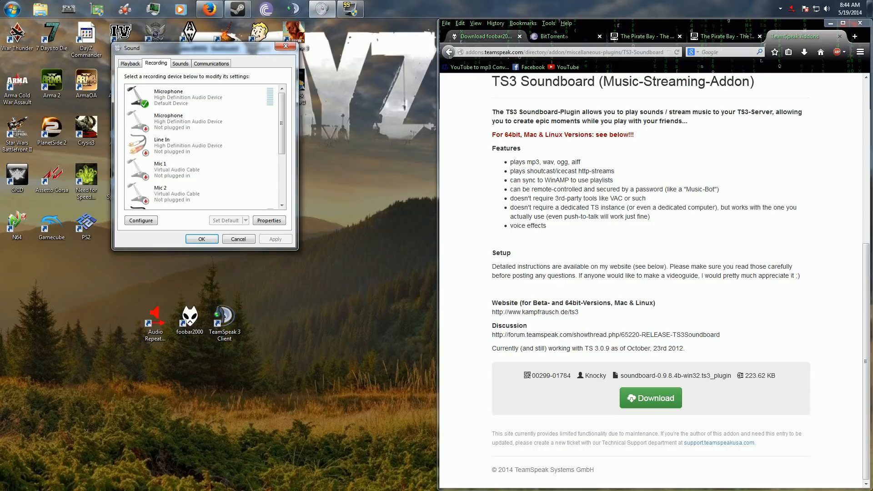
mouse_move(240, 9)
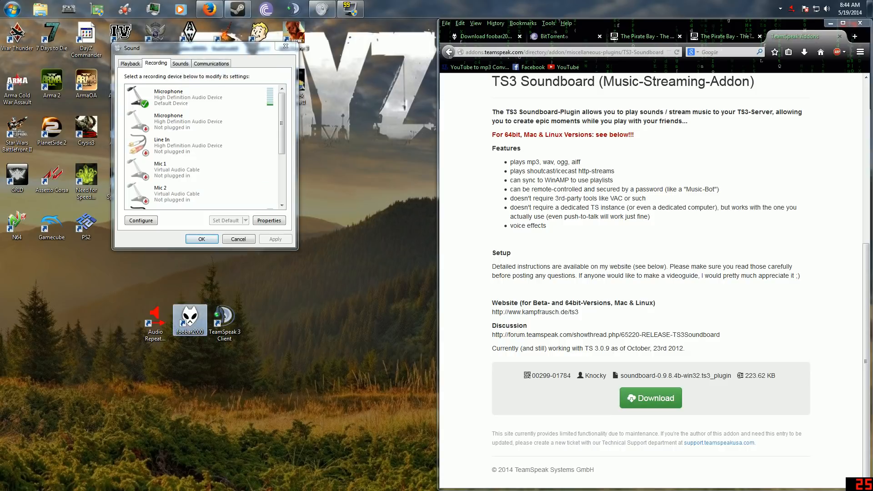
- Launch foobar2000 and keep Line 2 (Virtual Audio Cable) as its playback output device
double_click(189, 319)
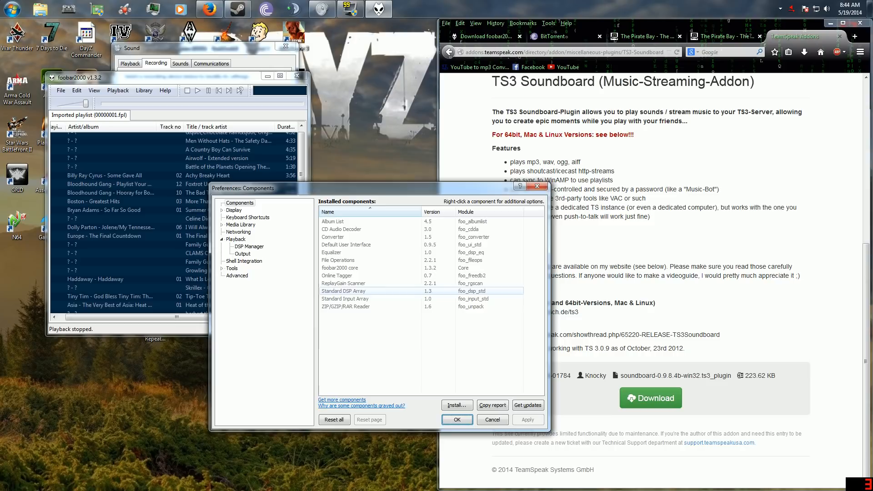
click(242, 254)
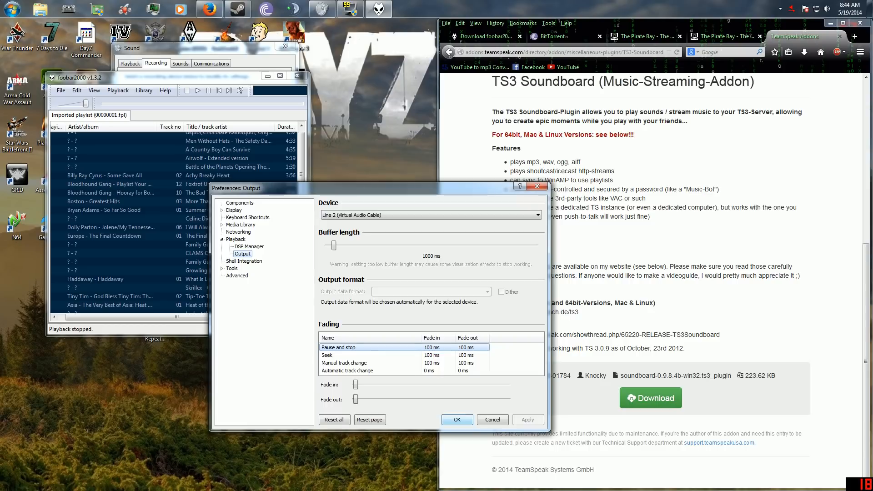
click(457, 420)
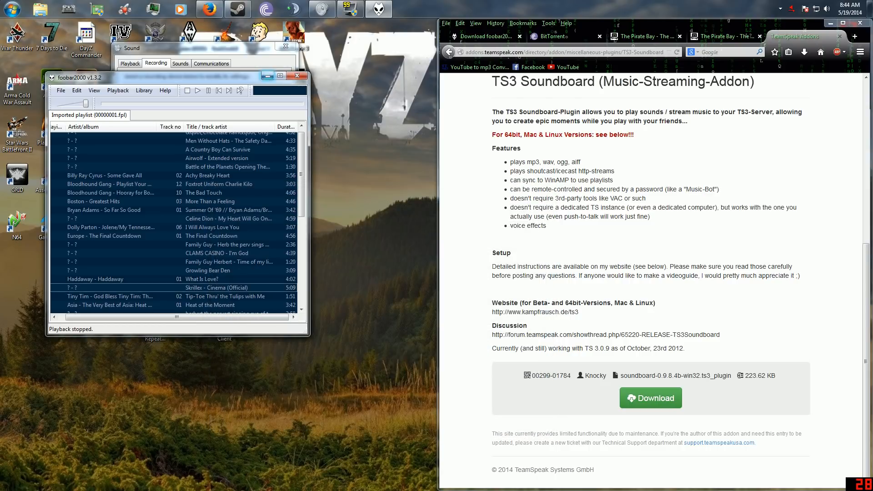
scroll(down, 3)
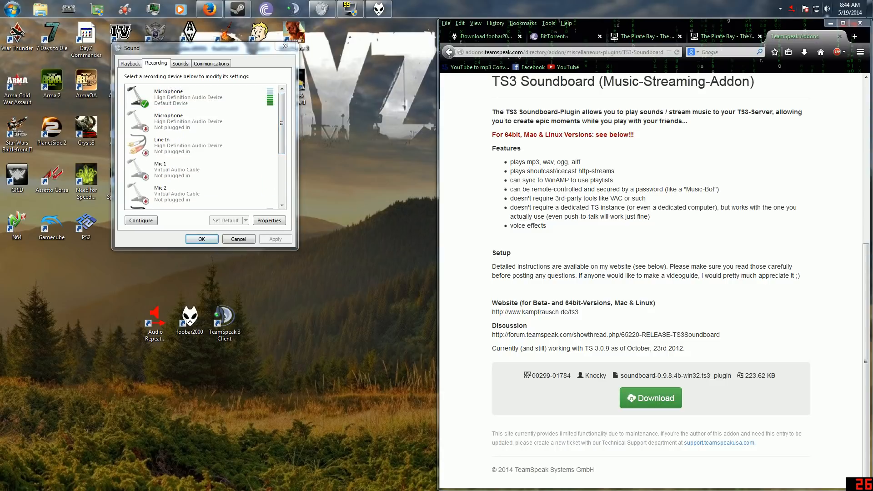
- Close the Windows Sound settings dialog
click(189, 146)
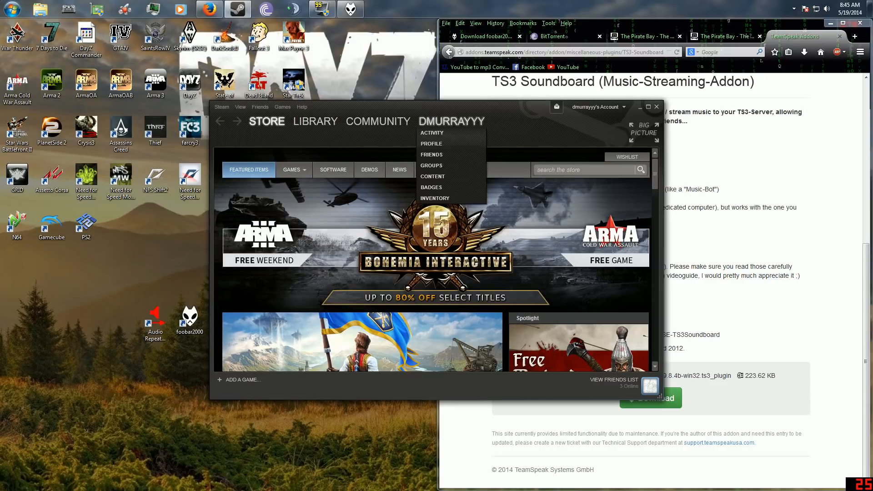
- Close the Steam window
click(432, 133)
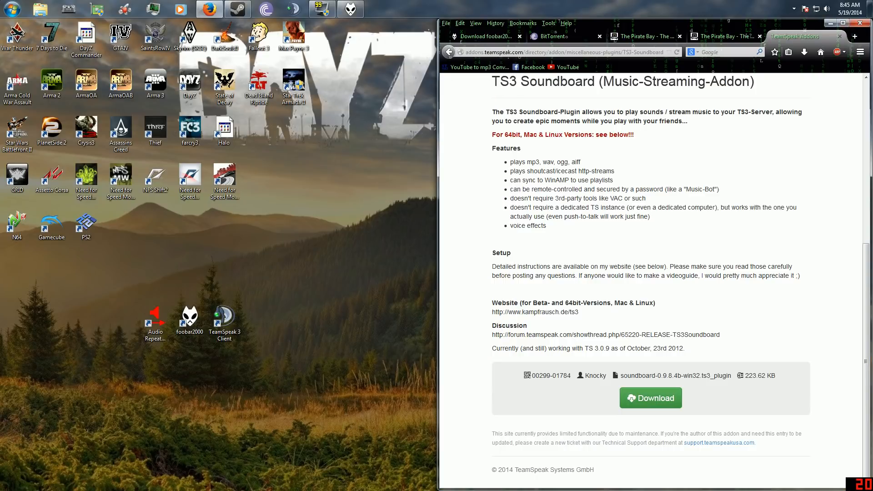
- Launch TeamSpeak 3 and reach Plugins > Soundboard > Configure
click(224, 320)
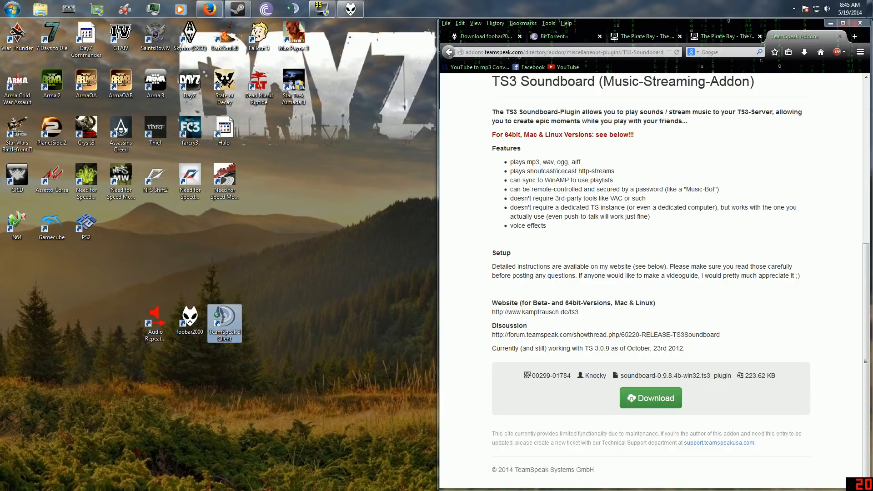
double_click(224, 320)
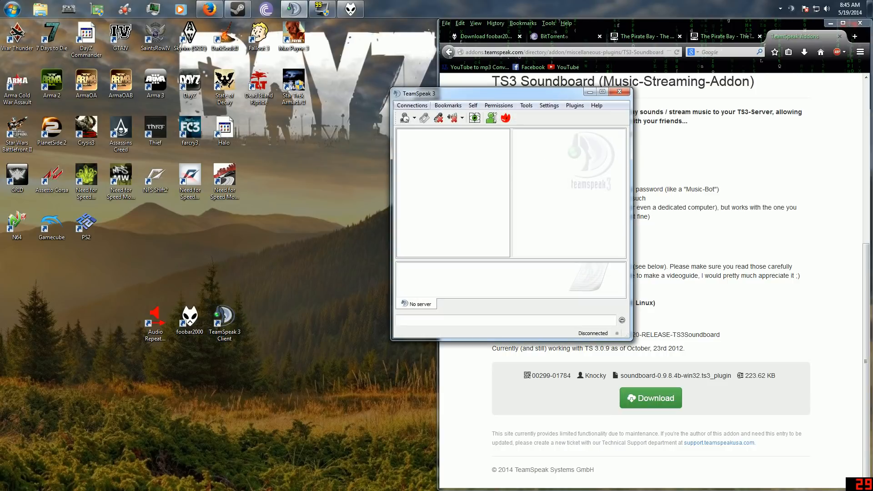
click(575, 105)
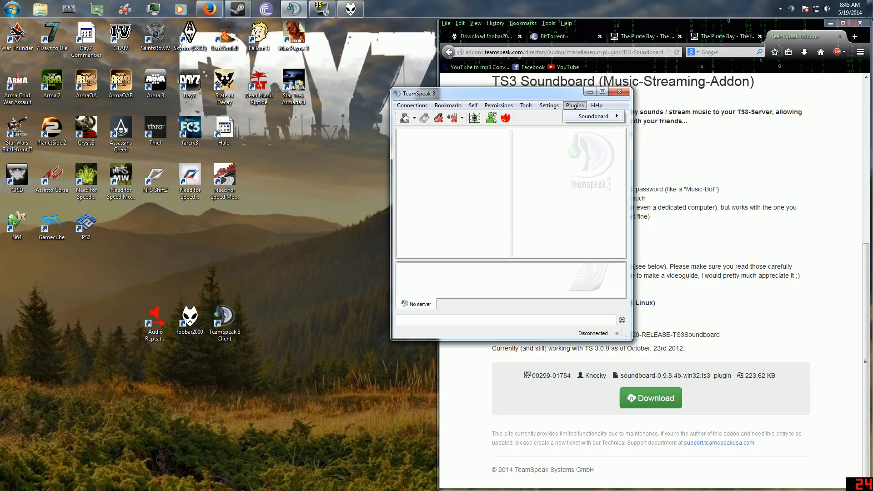
click(593, 117)
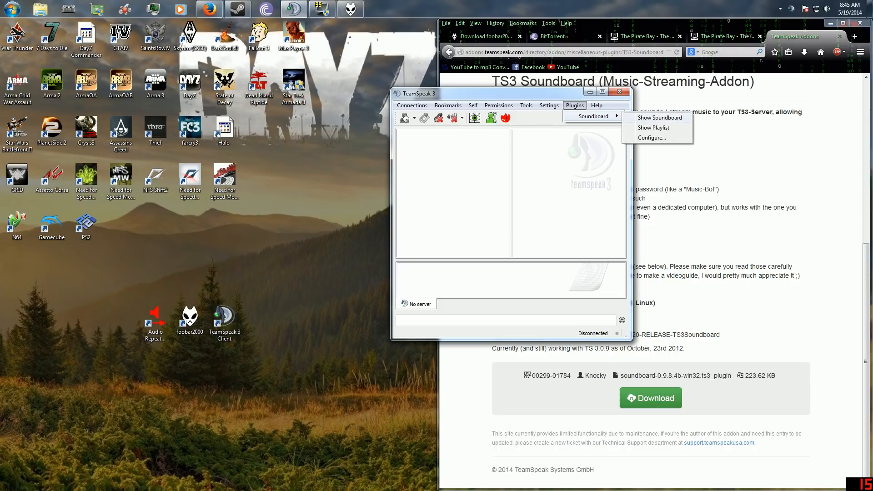
click(654, 127)
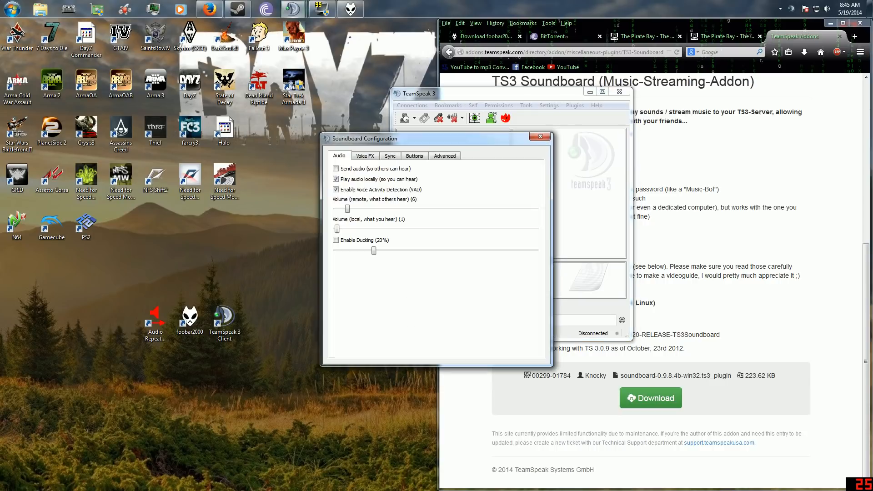
- Enable Send audio to others with remote and local volumes both at 0
click(336, 169)
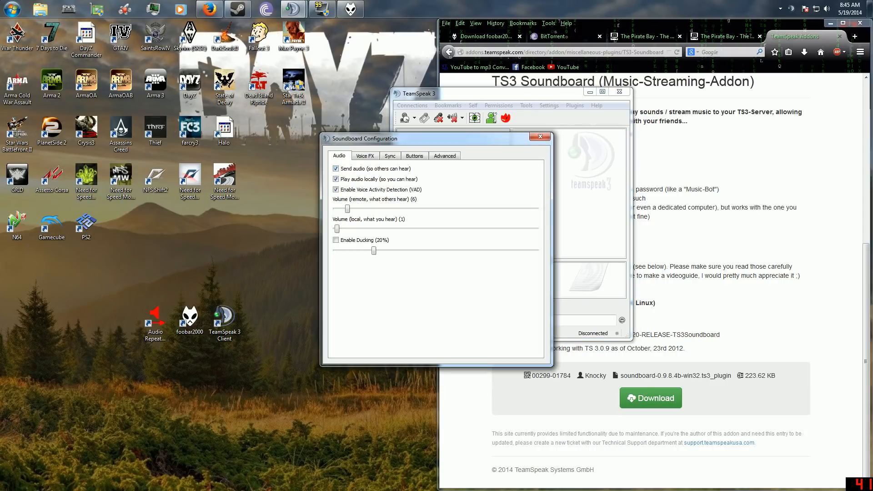
drag(337, 209, 452, 209)
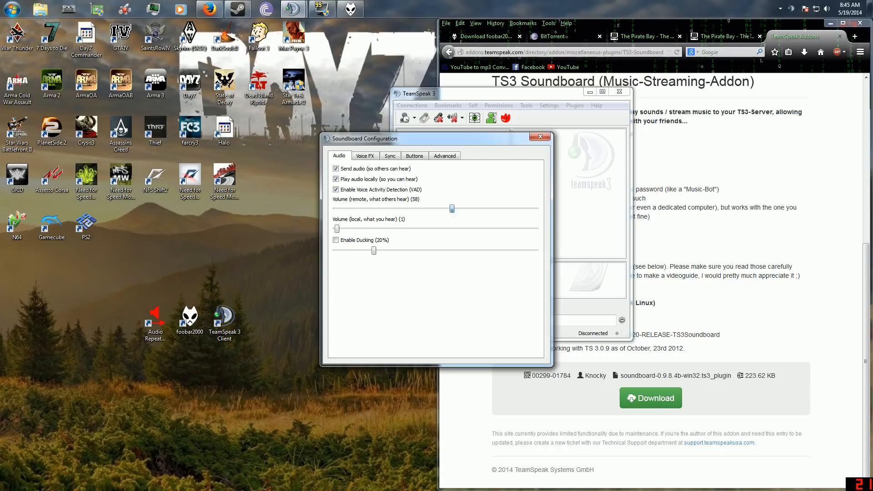
drag(452, 209, 336, 209)
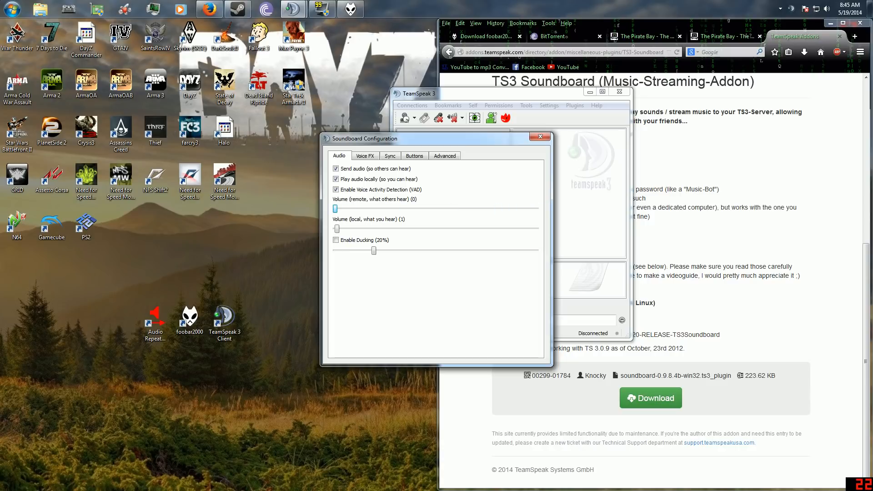
drag(337, 228, 335, 228)
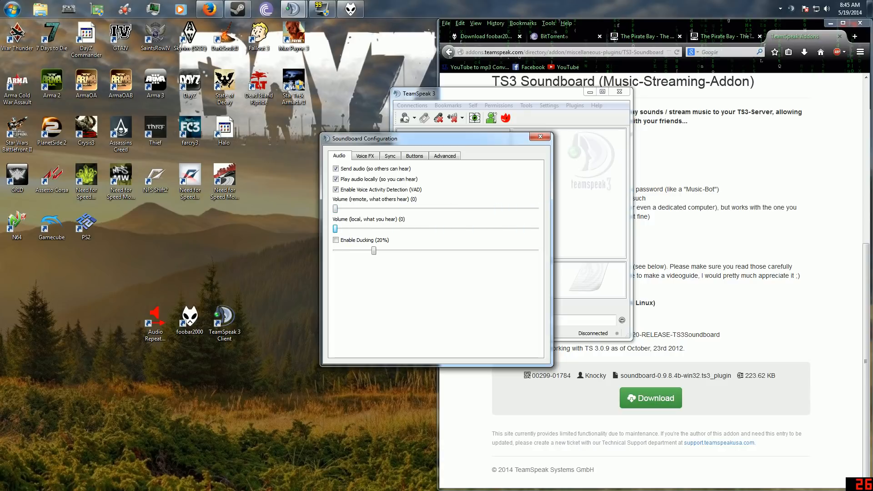
click(336, 169)
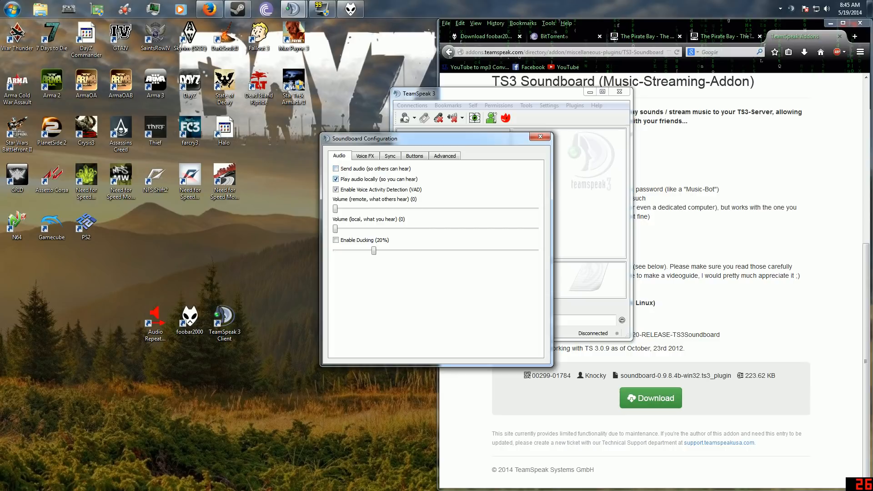
click(335, 170)
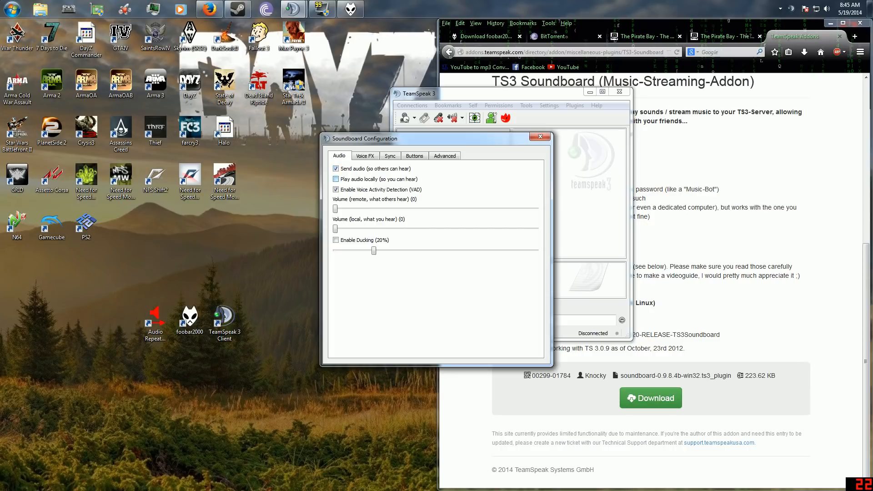
- Check the Voice FX settings, then close the Soundboard configuration and TeamSpeak 3
click(365, 155)
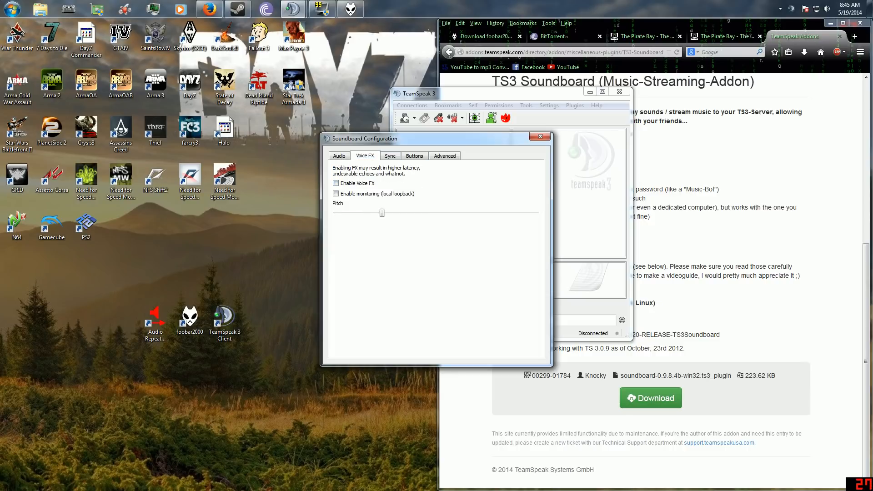
click(540, 136)
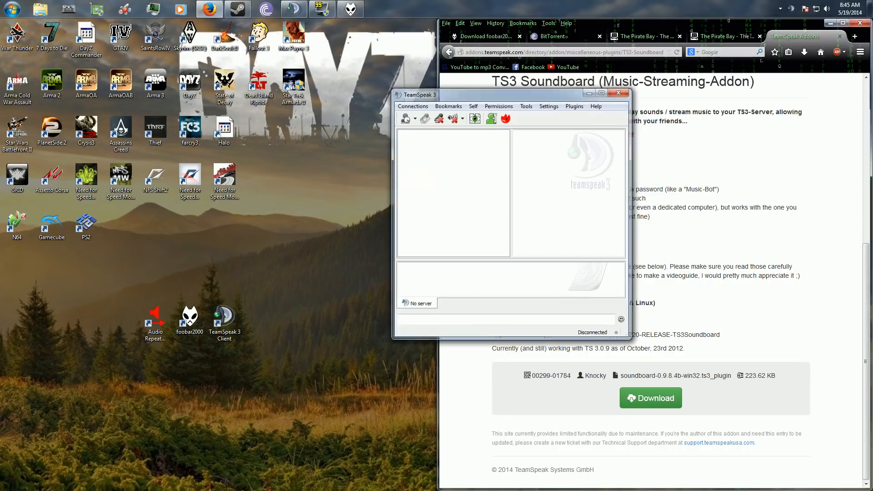
click(618, 93)
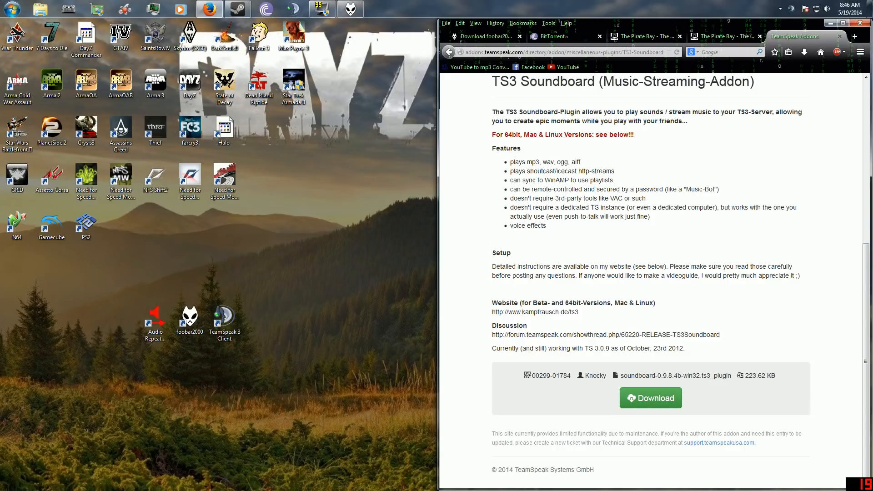